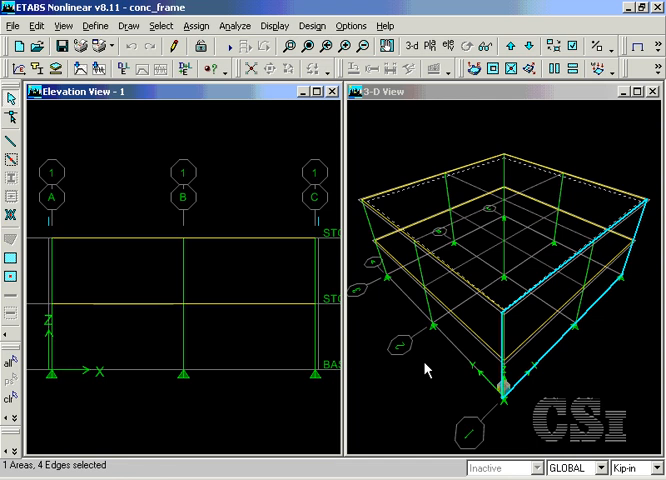
{"action": "mouse_move", "coordinate": [412, 314]}
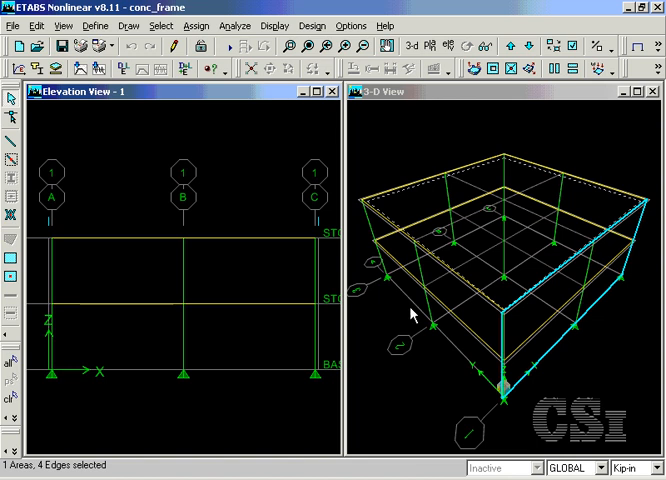
Keep ACI 318-99 as the concrete frame design code in the preferences.
{"action": "left_click", "coordinate": [350, 25]}
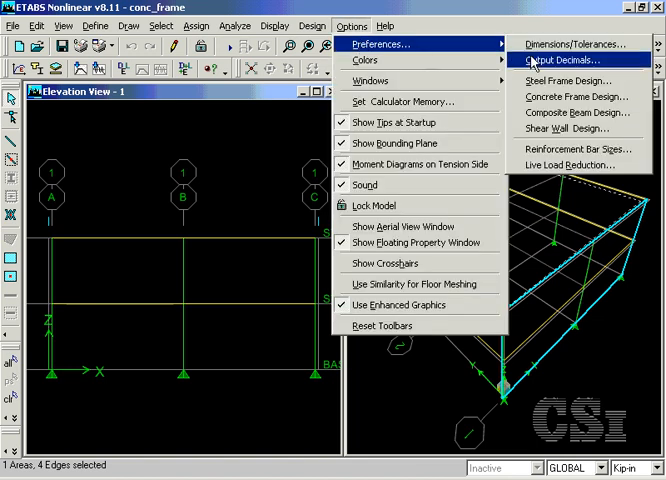
{"action": "mouse_move", "coordinate": [578, 96]}
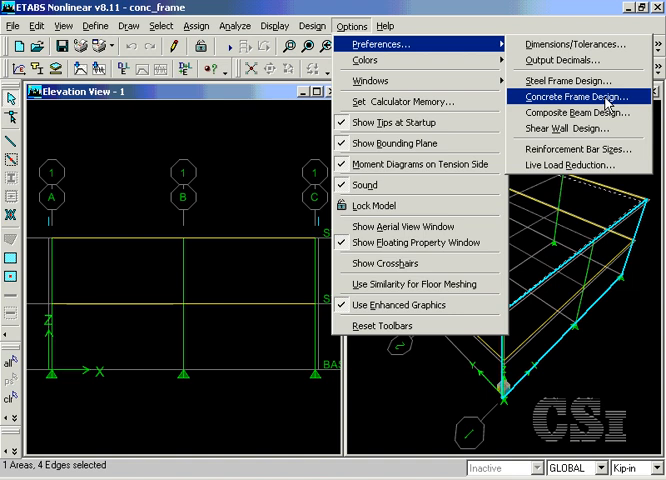
{"action": "left_click", "coordinate": [577, 96]}
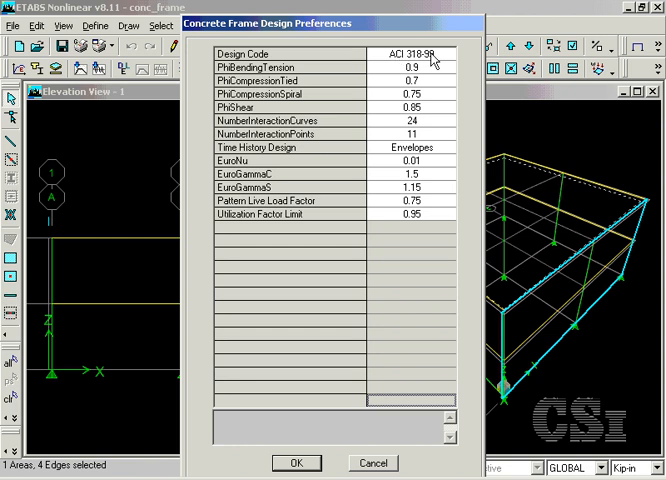
{"action": "left_click", "coordinate": [444, 54]}
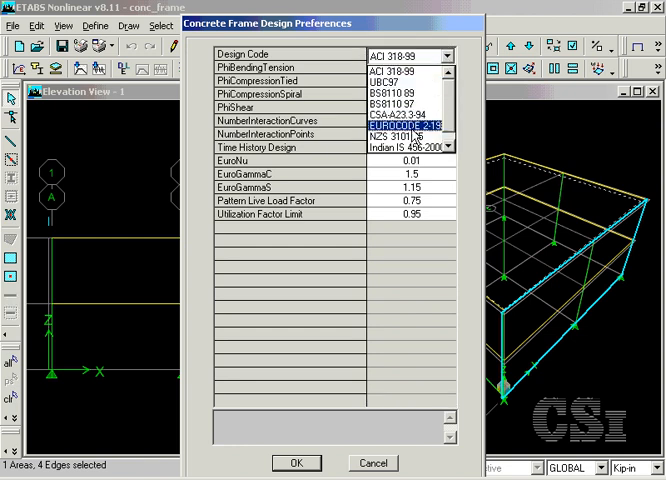
{"action": "left_click", "coordinate": [393, 69]}
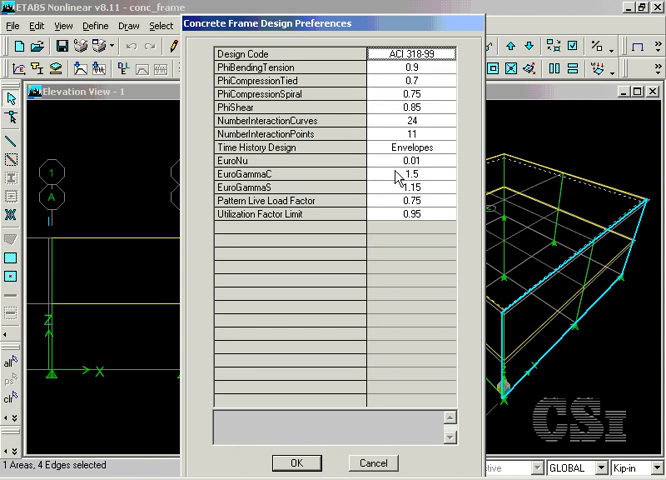
{"action": "mouse_move", "coordinate": [334, 370]}
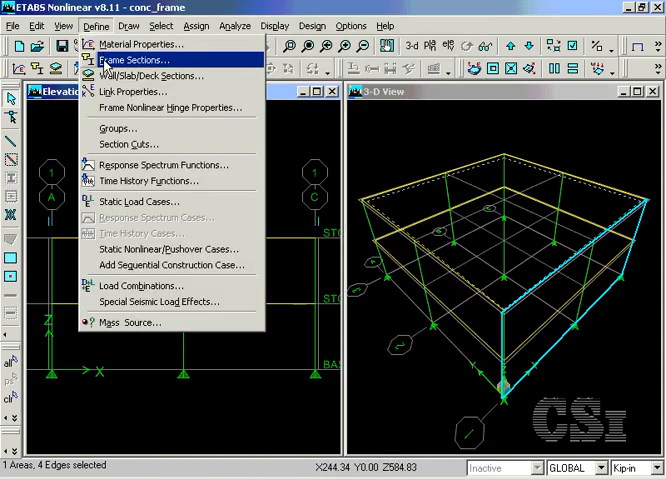
Define circular section CIRCOL in CONC, diameter 24, with reinforcement settings reviewed.
{"action": "left_click", "coordinate": [136, 60]}
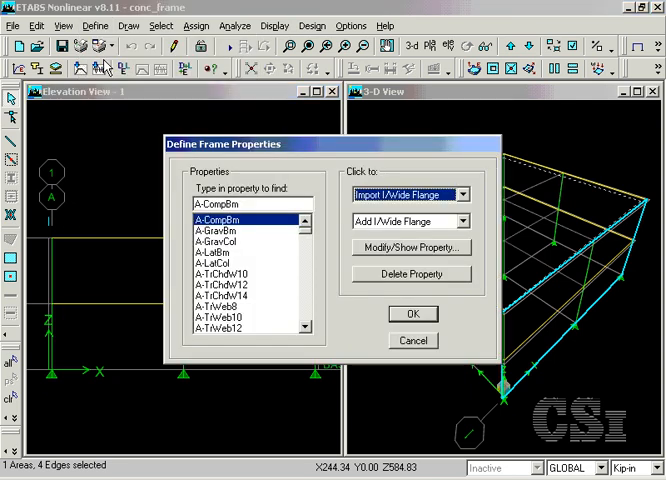
{"action": "mouse_move", "coordinate": [473, 225]}
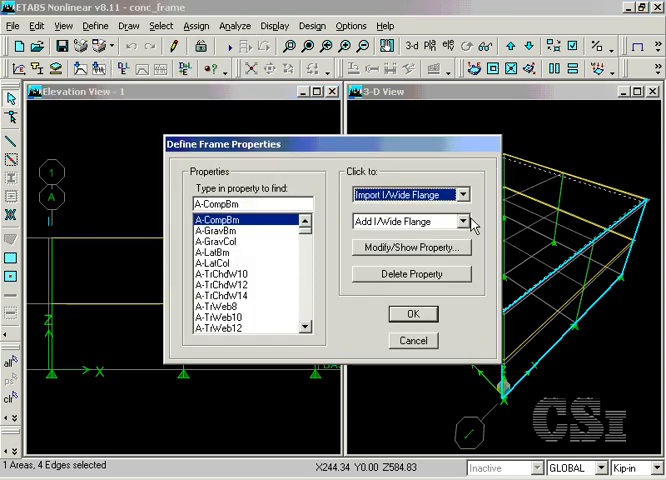
{"action": "left_click", "coordinate": [462, 220]}
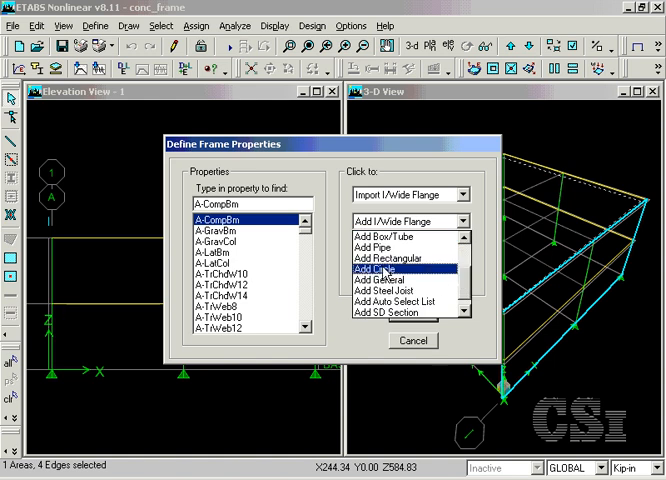
{"action": "left_click", "coordinate": [375, 269]}
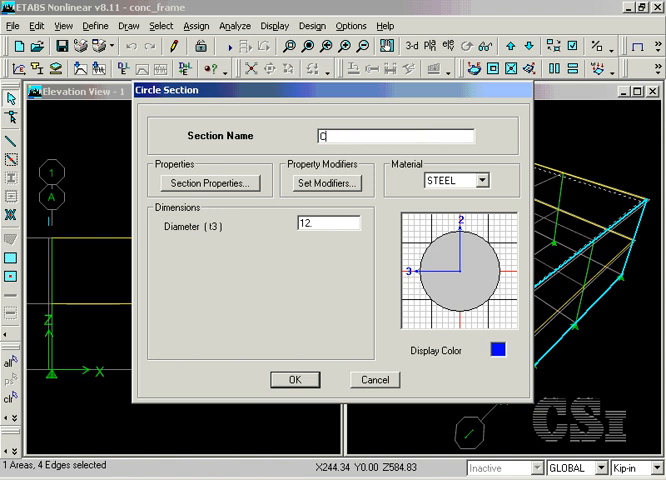
{"action": "type", "text": "IRCOL"}
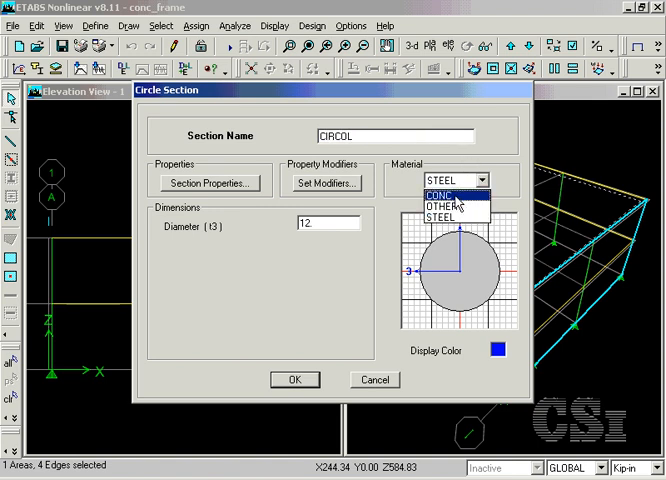
{"action": "left_click", "coordinate": [432, 194]}
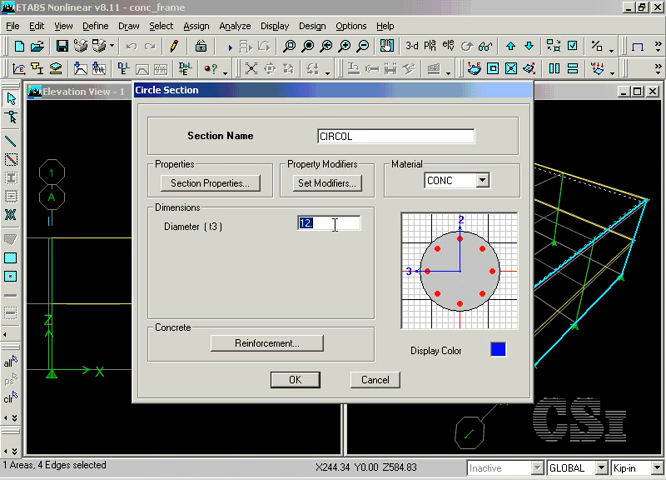
{"action": "type", "text": "24"}
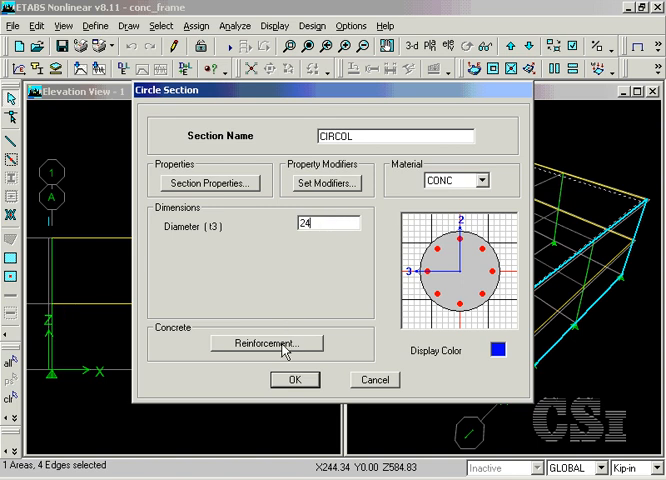
{"action": "left_click", "coordinate": [266, 343]}
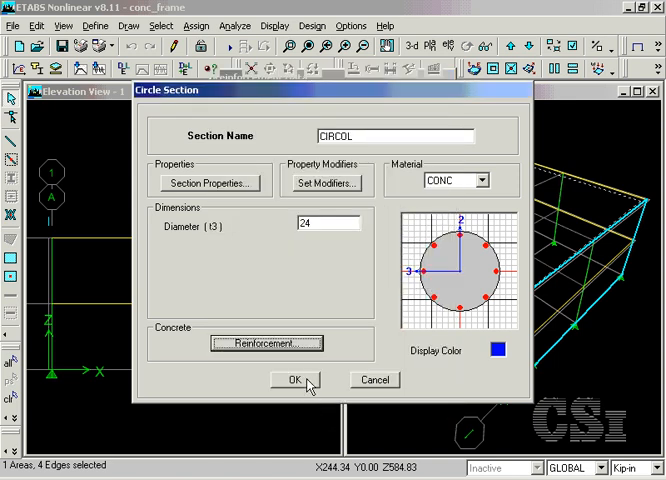
{"action": "left_click", "coordinate": [288, 380]}
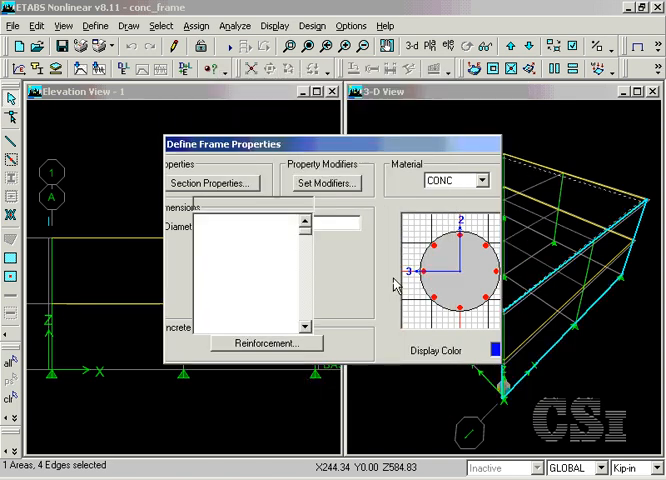
Create rectangular section SQCOL with depth 24 and confirm its column reinforcement.
{"action": "left_click", "coordinate": [464, 220]}
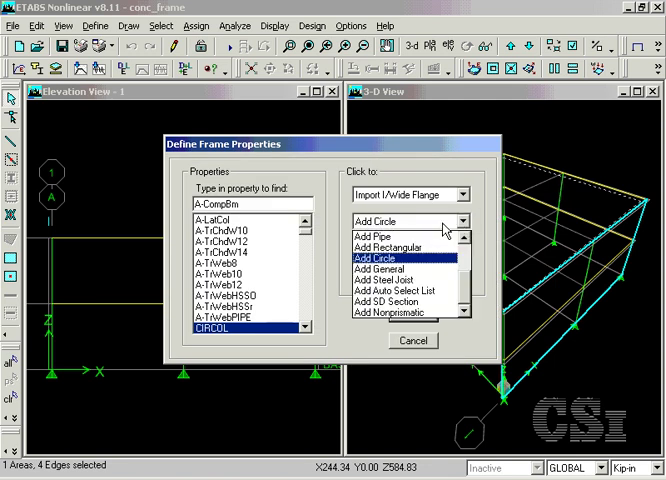
{"action": "left_click", "coordinate": [387, 248]}
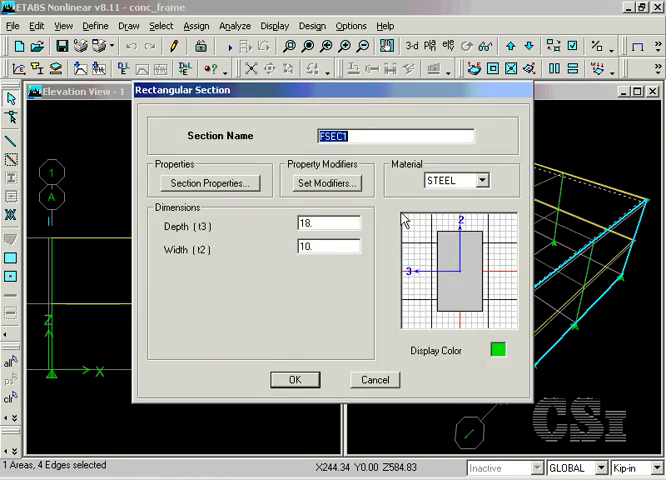
{"action": "type", "text": "SQC"}
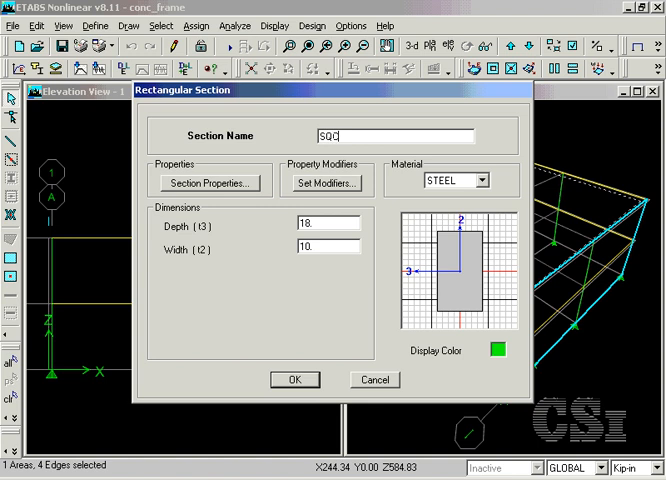
{"action": "type", "text": "OL"}
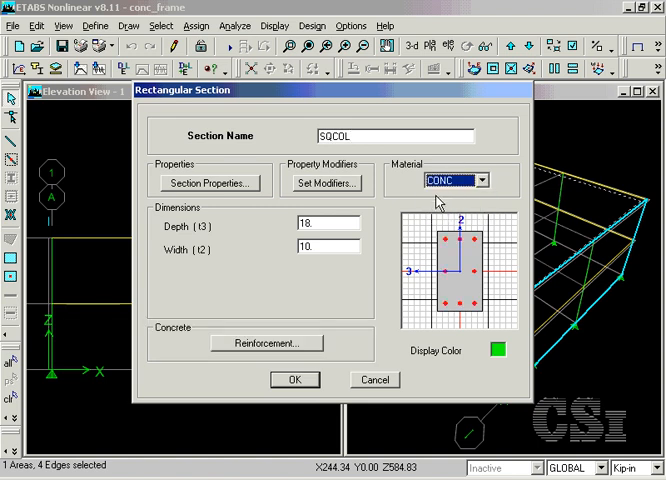
{"action": "triple_click", "coordinate": [327, 222]}
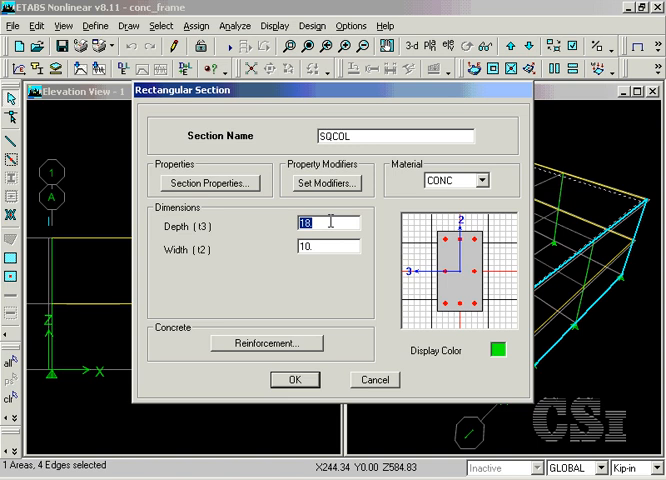
{"action": "type", "text": "24"}
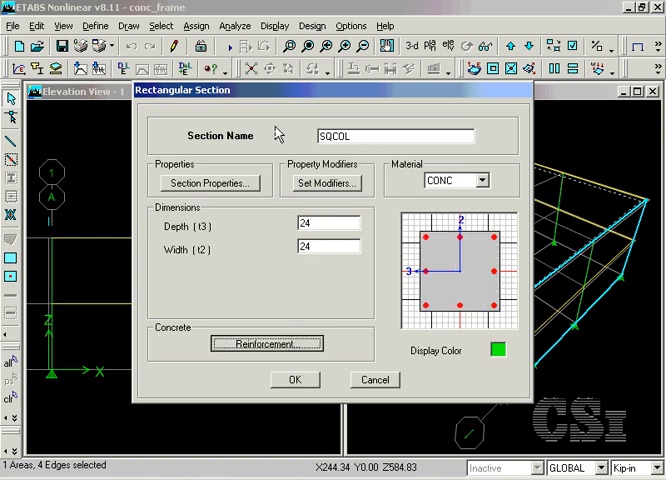
{"action": "mouse_move", "coordinate": [283, 177]}
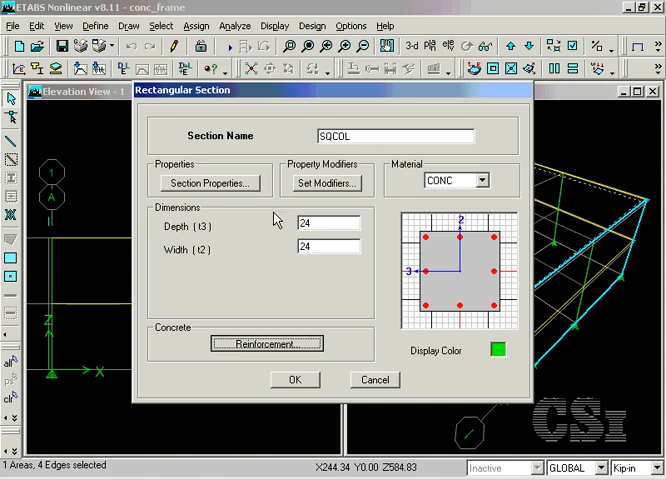
{"action": "mouse_move", "coordinate": [253, 374]}
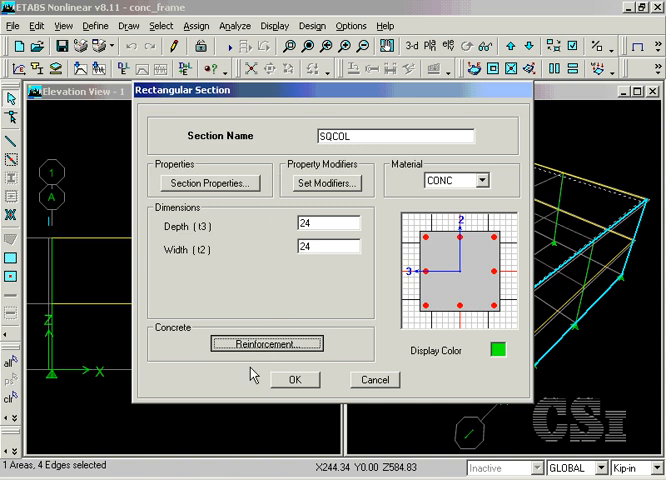
{"action": "left_click", "coordinate": [267, 343]}
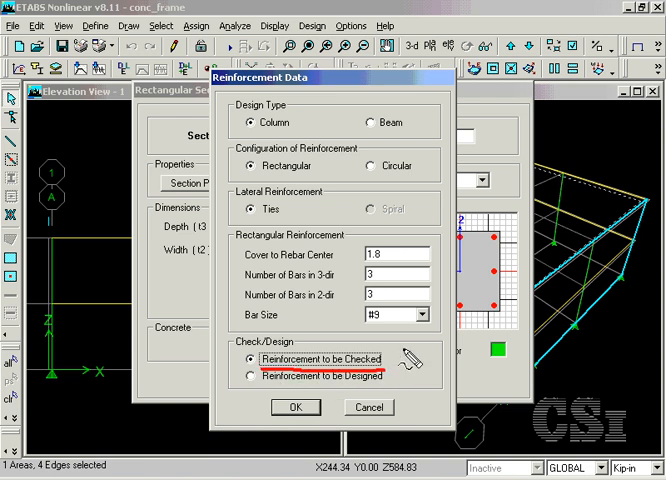
{"action": "left_click", "coordinate": [295, 407]}
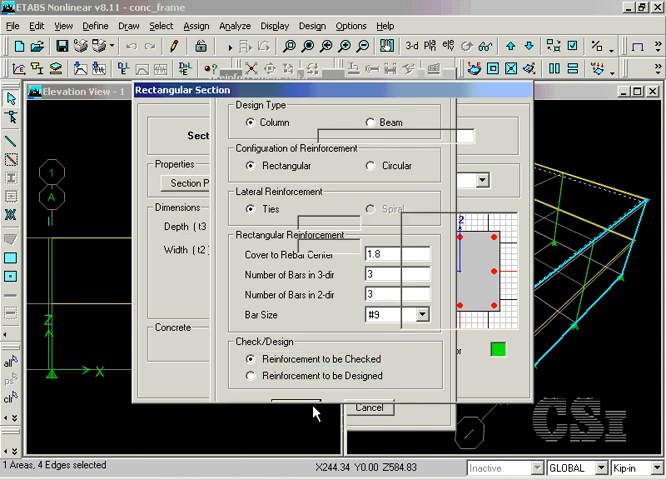
{"action": "left_click", "coordinate": [283, 407]}
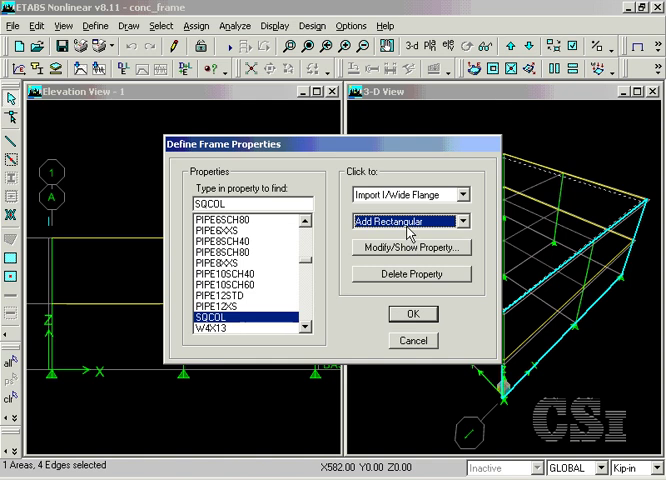
Define CONC rectangular section RECTBM with Beam reinforcement and close frame properties.
{"action": "left_click", "coordinate": [461, 221]}
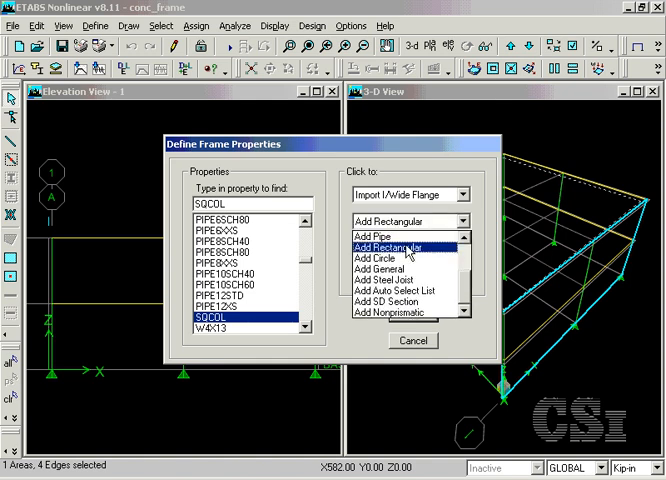
{"action": "left_click", "coordinate": [381, 247]}
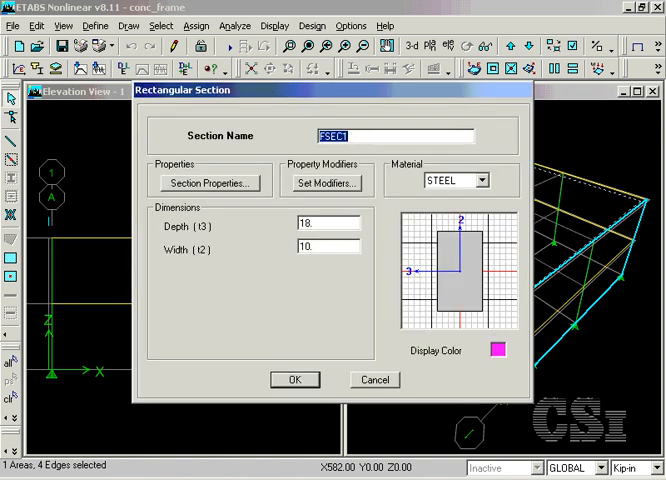
{"action": "type", "text": "RECTBM"}
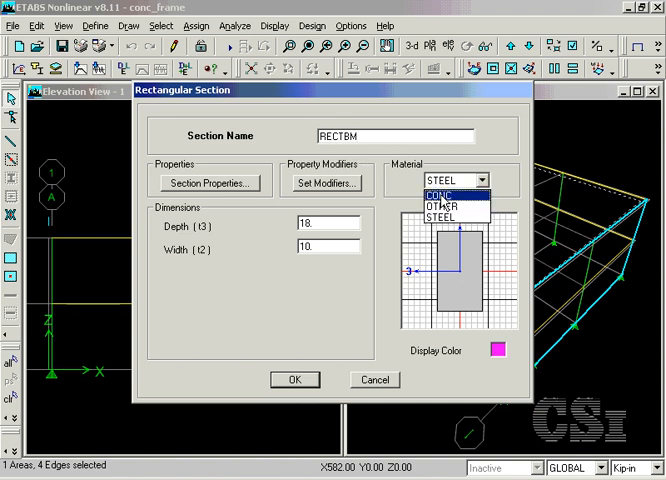
{"action": "left_click", "coordinate": [434, 194]}
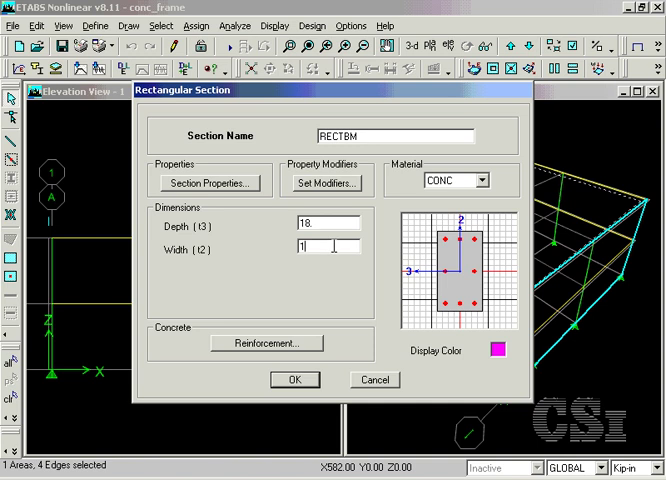
{"action": "left_click", "coordinate": [266, 343]}
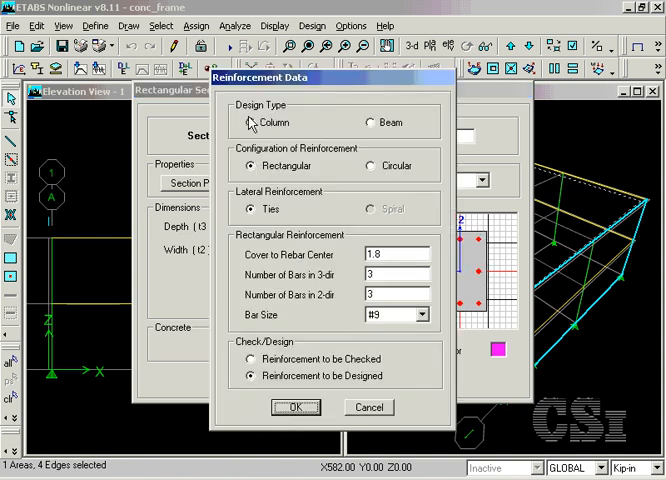
{"action": "left_click", "coordinate": [372, 122]}
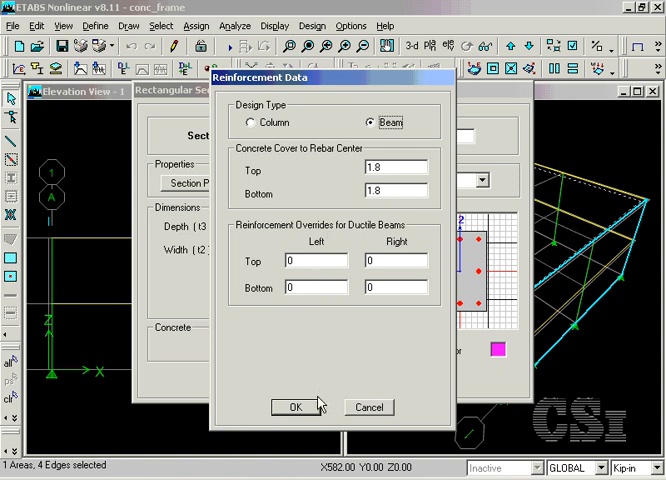
{"action": "left_click", "coordinate": [294, 407]}
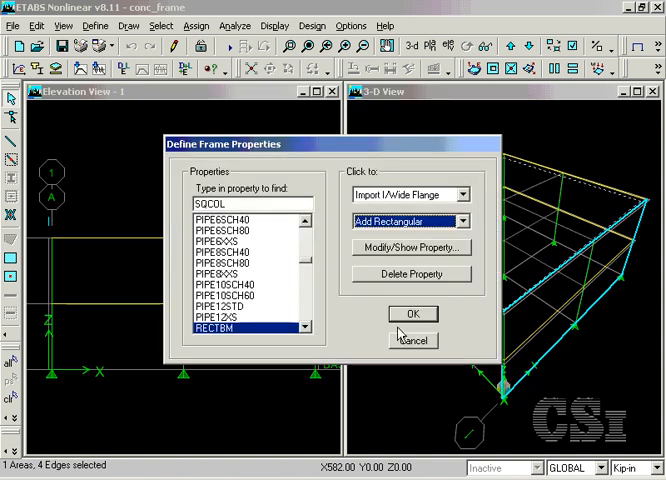
{"action": "left_click", "coordinate": [412, 313]}
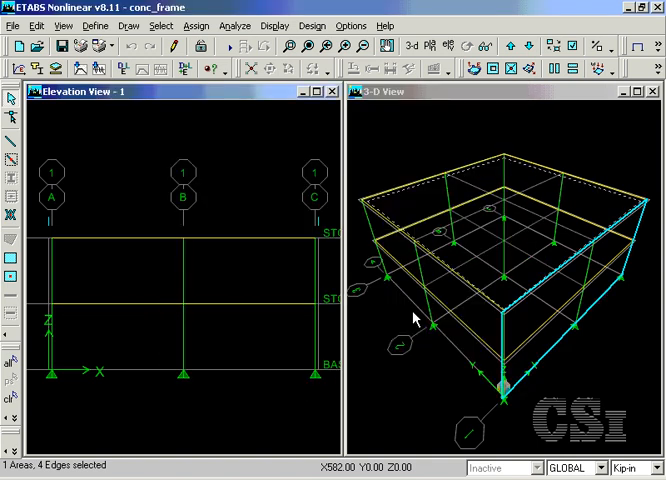
Select all columns by line object type and give them the CIRCOL section.
{"action": "left_click", "coordinate": [160, 25]}
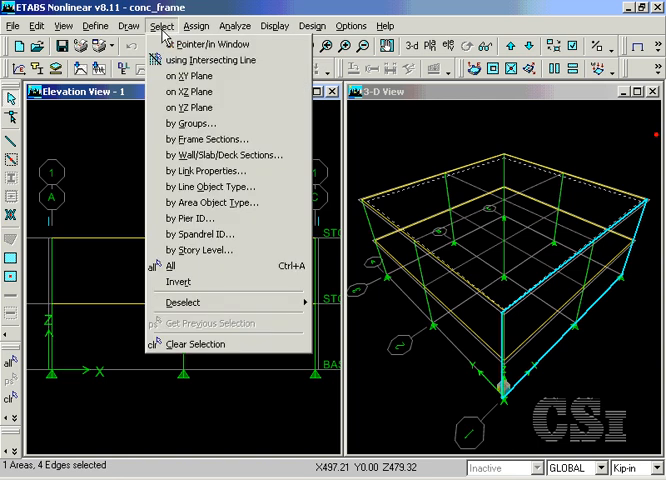
{"action": "mouse_move", "coordinate": [227, 154]}
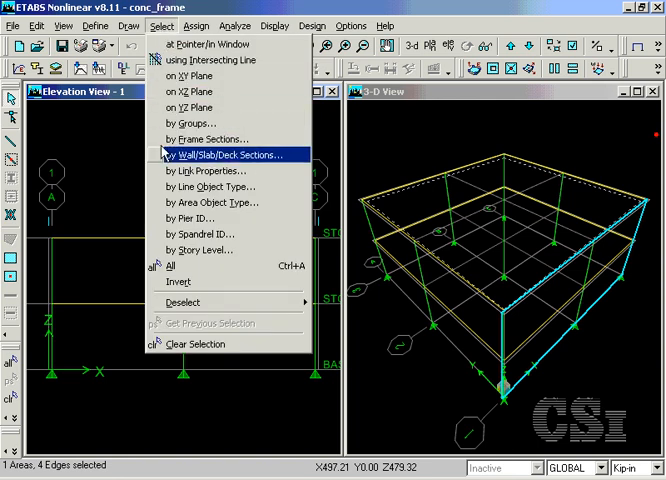
{"action": "mouse_move", "coordinate": [205, 187]}
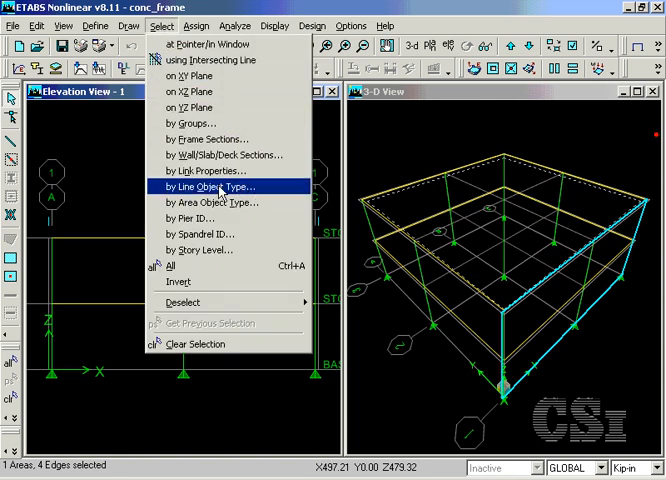
{"action": "left_click", "coordinate": [201, 187]}
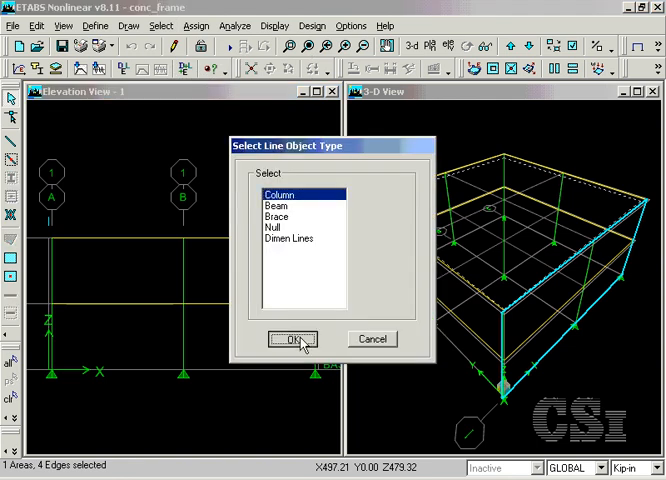
{"action": "left_click", "coordinate": [290, 339]}
{"action": "type", "text": "cir"}
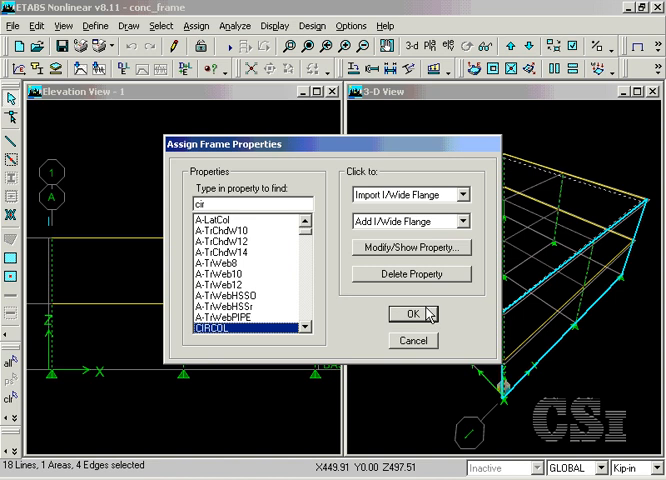
{"action": "left_click", "coordinate": [411, 313]}
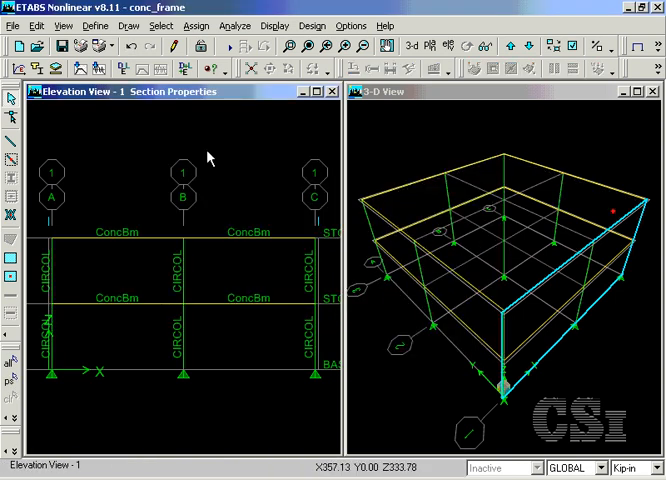
{"action": "left_click", "coordinate": [161, 25]}
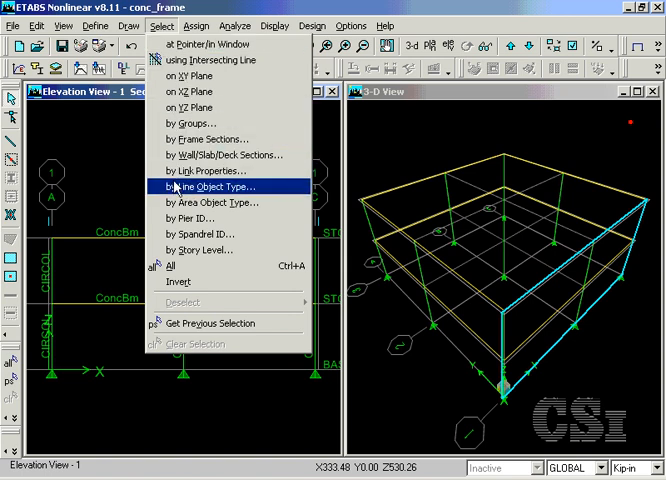
Select all beams by line object type and give them the RECTBM section.
{"action": "left_click", "coordinate": [206, 187]}
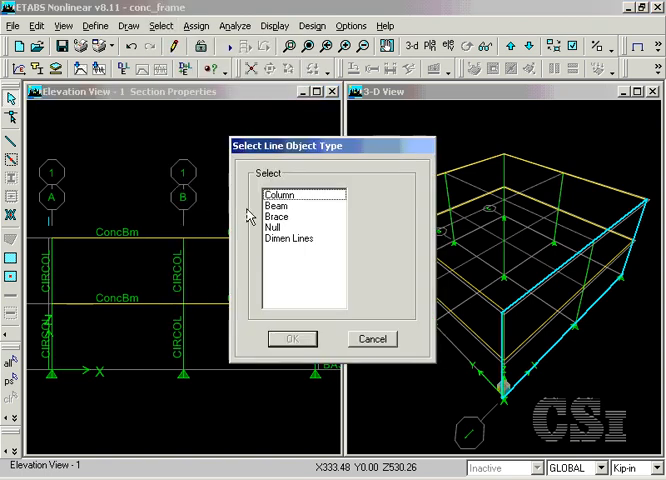
{"action": "left_click", "coordinate": [278, 205]}
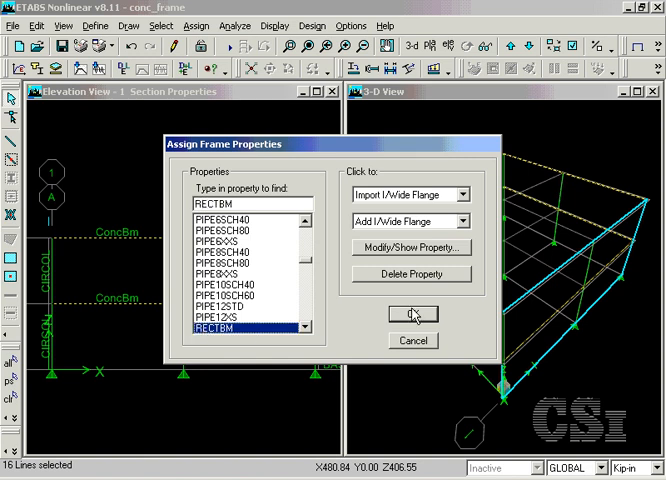
{"action": "left_click", "coordinate": [412, 314]}
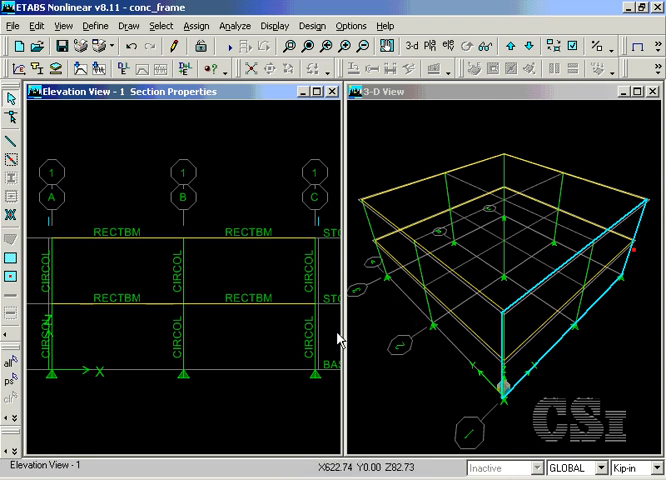
{"action": "mouse_move", "coordinate": [317, 345]}
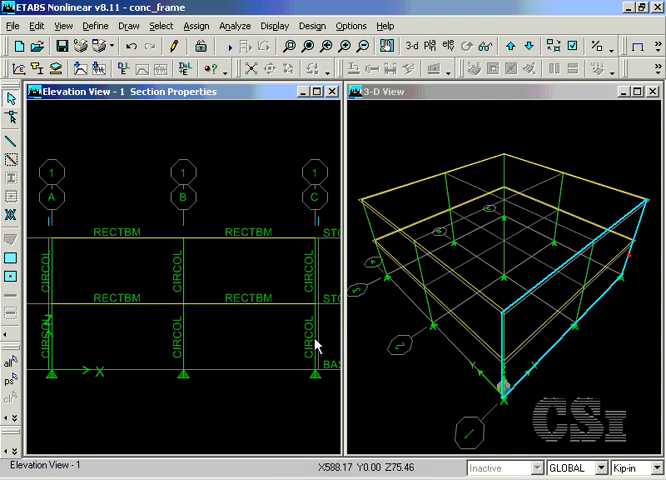
Select the lower column on grid line C and assign it SQCOL.
{"action": "left_click", "coordinate": [318, 350]}
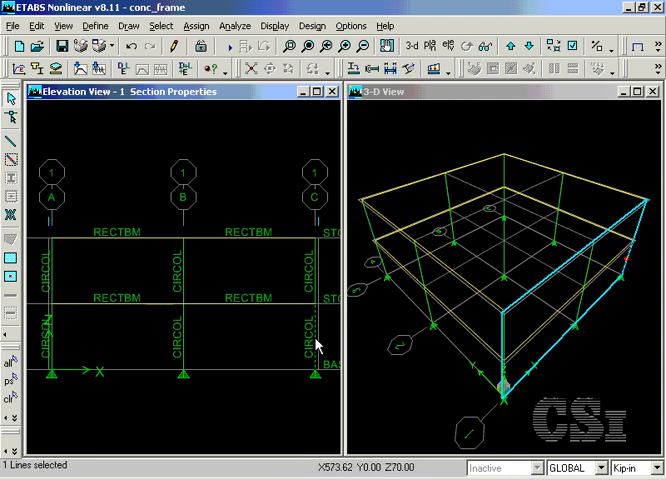
{"action": "mouse_move", "coordinate": [200, 26]}
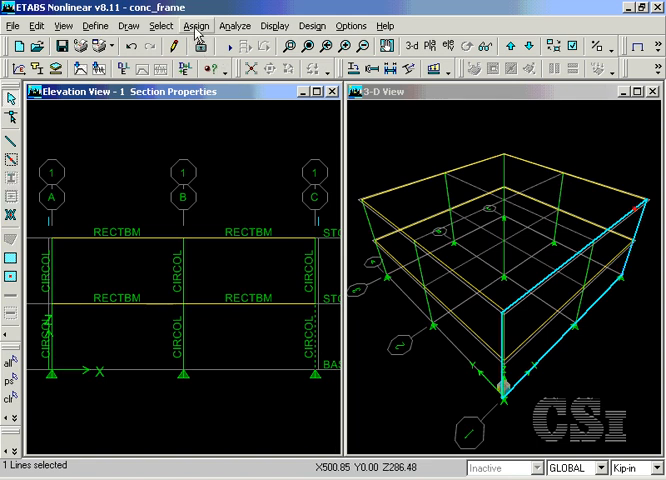
{"action": "left_click", "coordinate": [199, 25]}
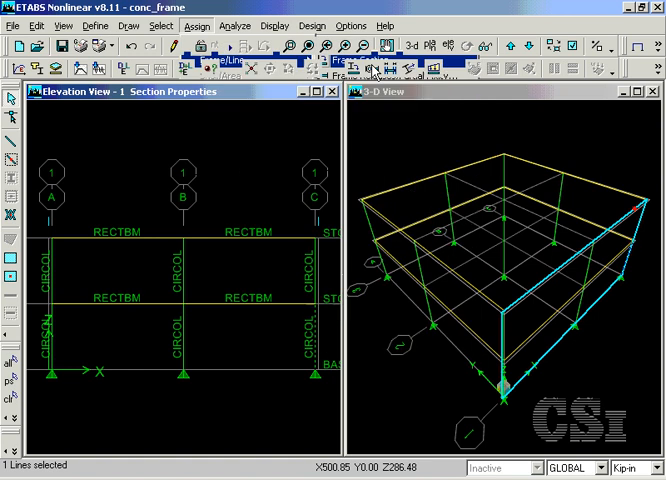
{"action": "left_click", "coordinate": [375, 68]}
{"action": "type", "text": "s"}
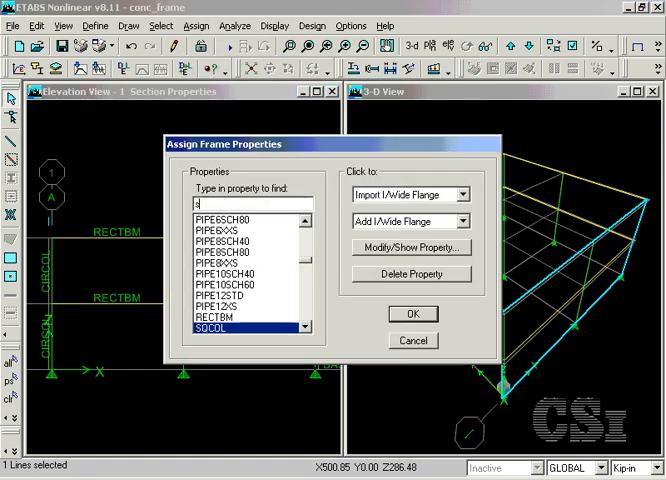
{"action": "type", "text": "q"}
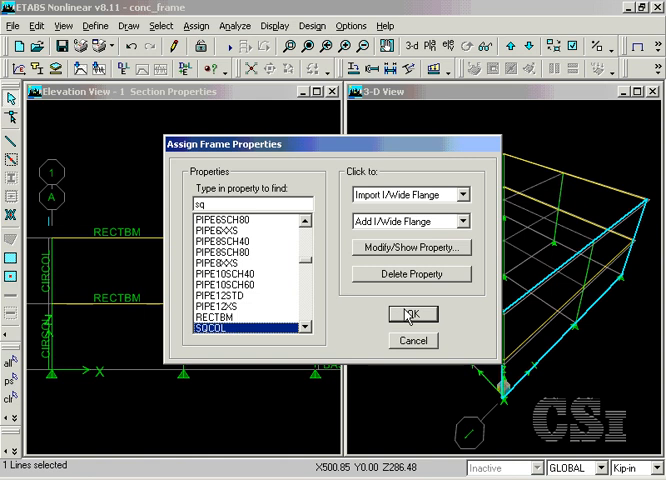
{"action": "left_click", "coordinate": [411, 314]}
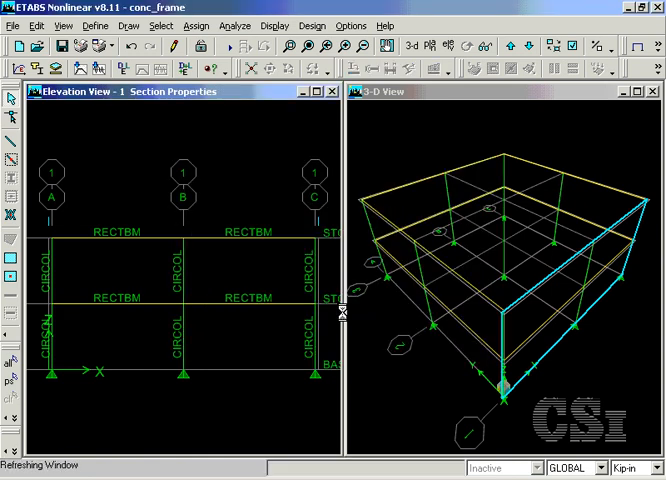
{"action": "mouse_move", "coordinate": [318, 300]}
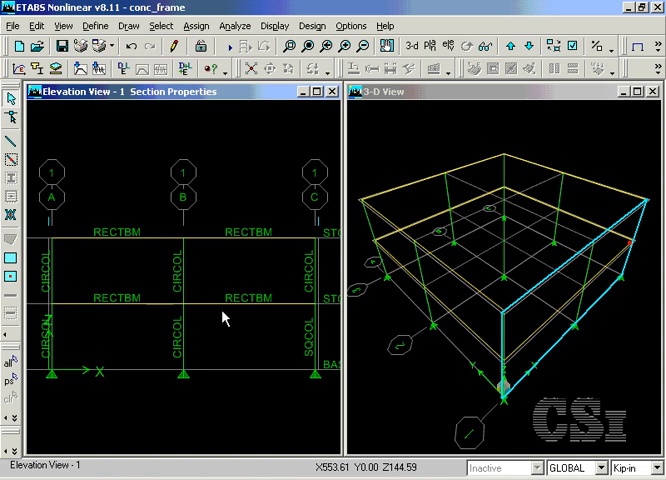
{"action": "mouse_move", "coordinate": [322, 264]}
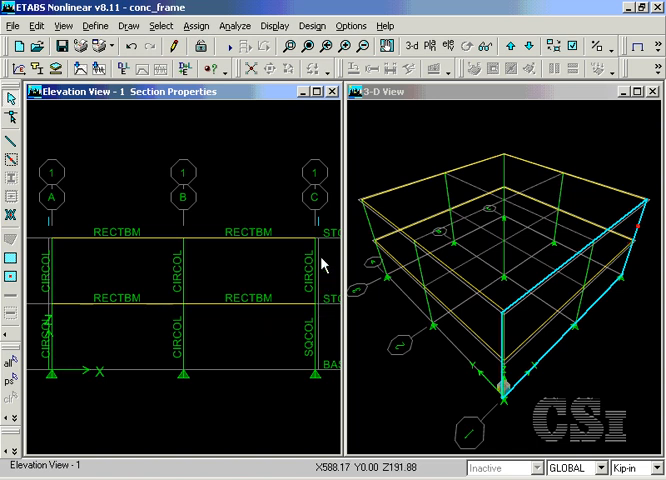
{"action": "mouse_move", "coordinate": [317, 296]}
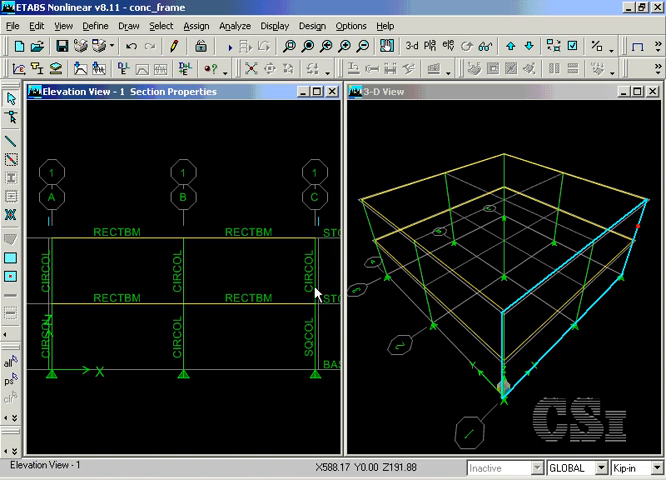
{"action": "mouse_move", "coordinate": [330, 330]}
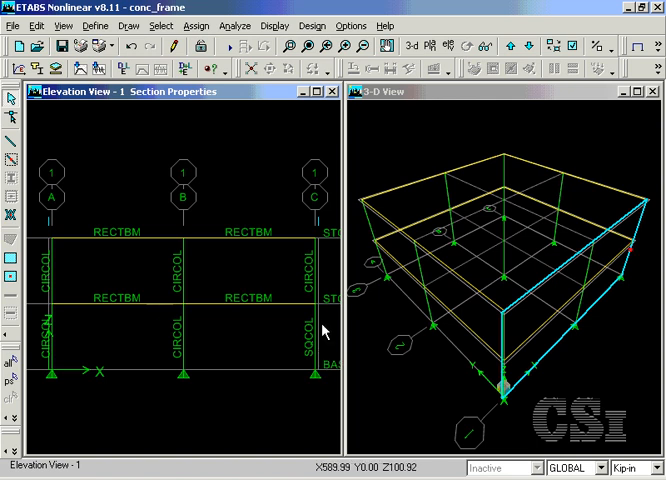
{"action": "mouse_move", "coordinate": [231, 25]}
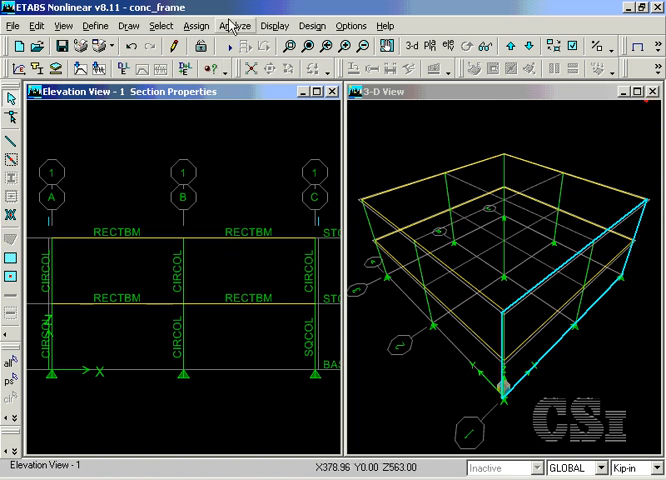
Include P-Delta in analysis options with iterative DEAD load at scale factor 1.
{"action": "left_click", "coordinate": [245, 25]}
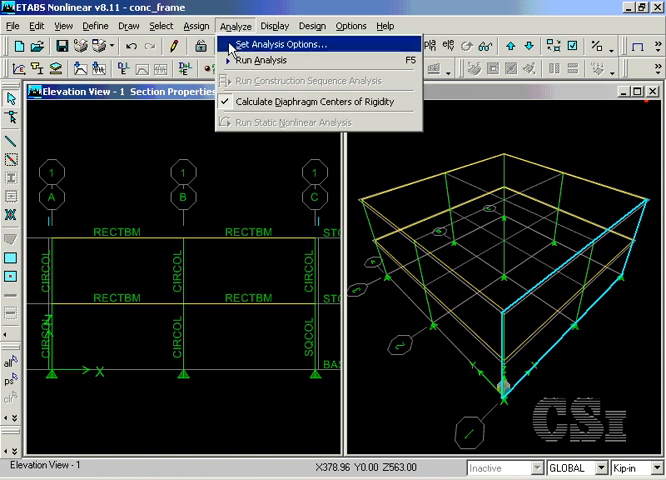
{"action": "left_click", "coordinate": [290, 44]}
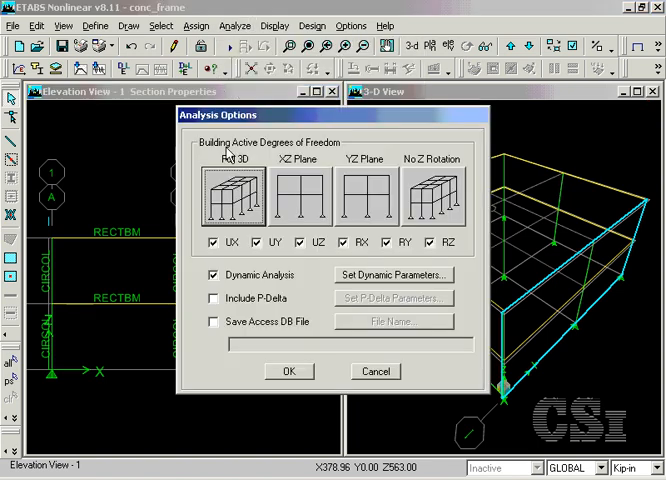
{"action": "left_click", "coordinate": [214, 298]}
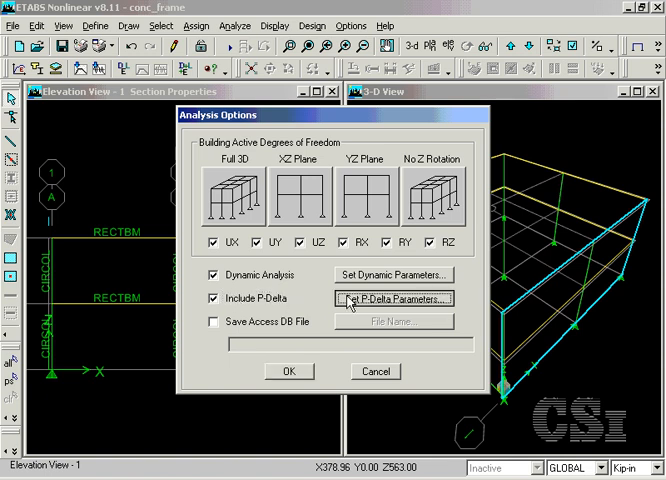
{"action": "left_click", "coordinate": [394, 298]}
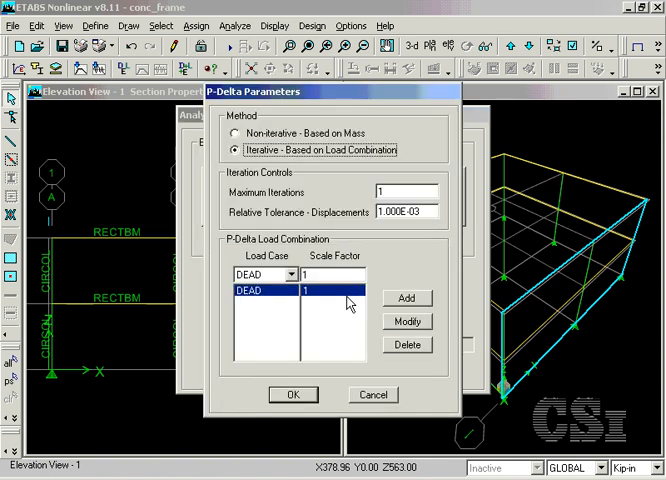
{"action": "left_click", "coordinate": [293, 394]}
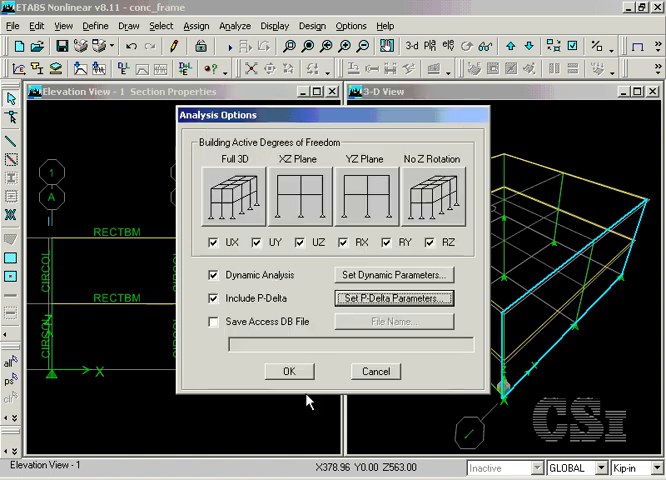
{"action": "mouse_move", "coordinate": [267, 306]}
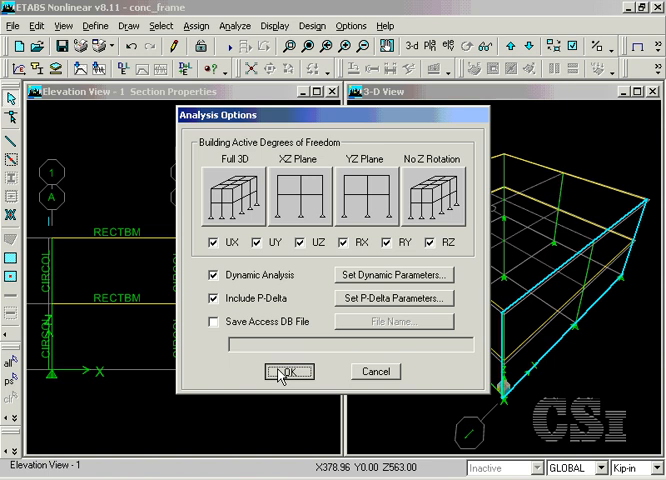
Run the structural analysis to display the DEAD-load deformed shape.
{"action": "left_click", "coordinate": [288, 371]}
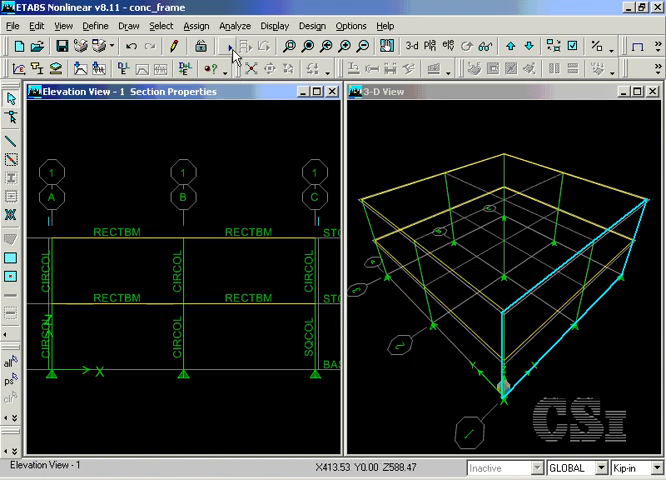
{"action": "mouse_move", "coordinate": [238, 280]}
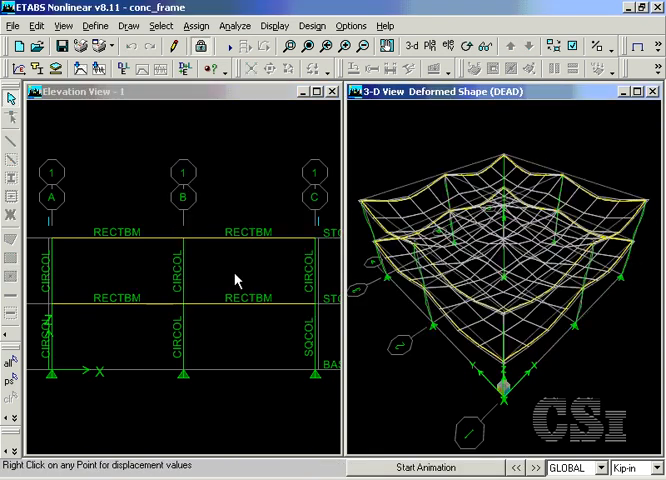
{"action": "mouse_move", "coordinate": [252, 275]}
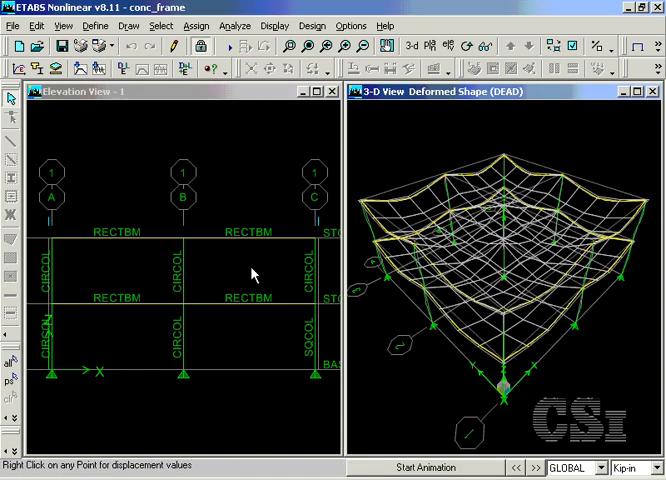
{"action": "mouse_move", "coordinate": [307, 113]}
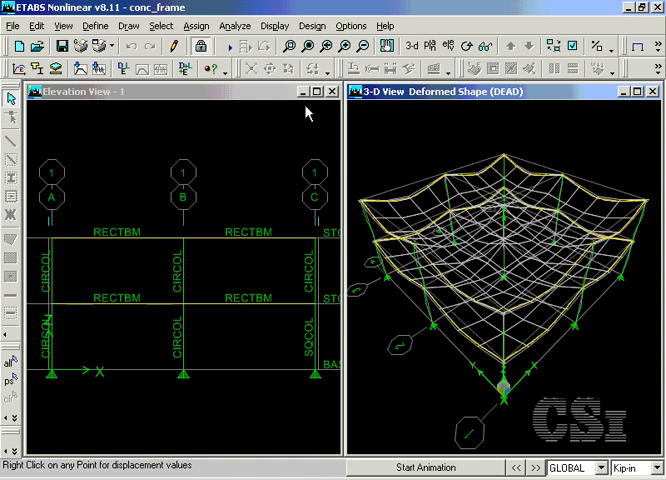
Review design combinations DCON5 and DCON1 (DEAD × 1.4), then close the combination details.
{"action": "left_click", "coordinate": [313, 25]}
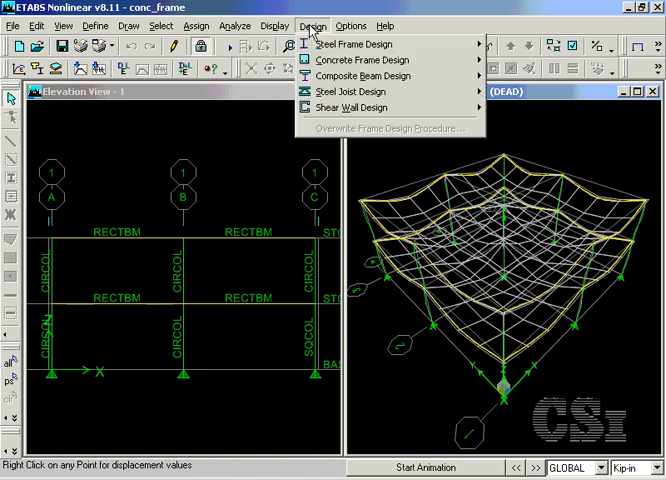
{"action": "left_click", "coordinate": [364, 59]}
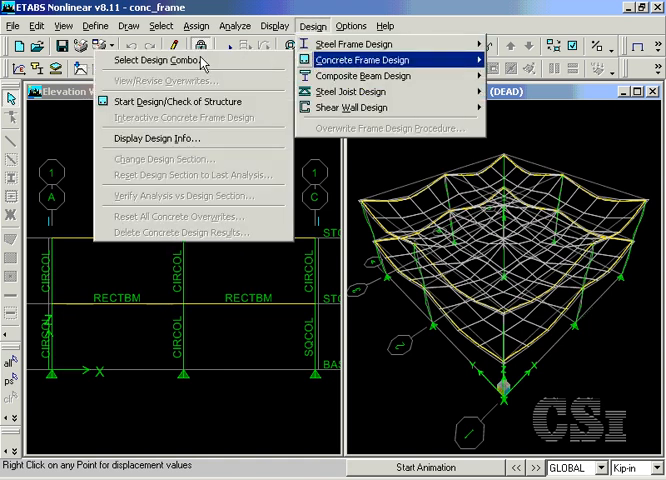
{"action": "left_click", "coordinate": [160, 63]}
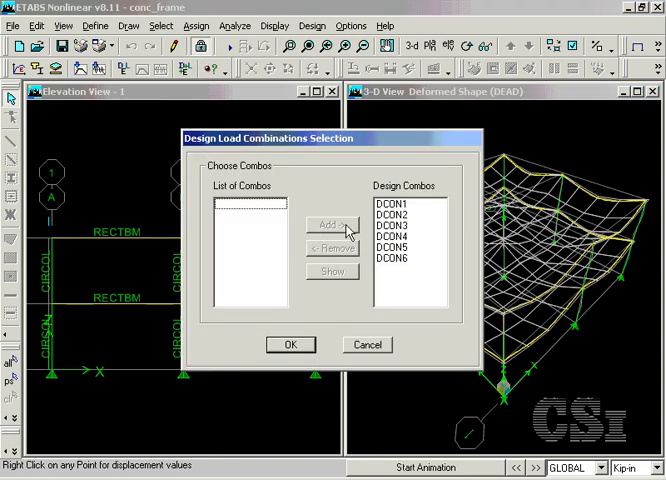
{"action": "mouse_move", "coordinate": [380, 267]}
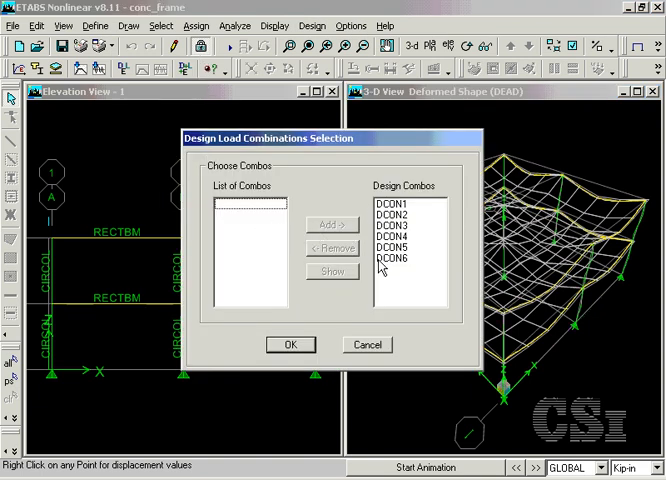
{"action": "left_click", "coordinate": [405, 246]}
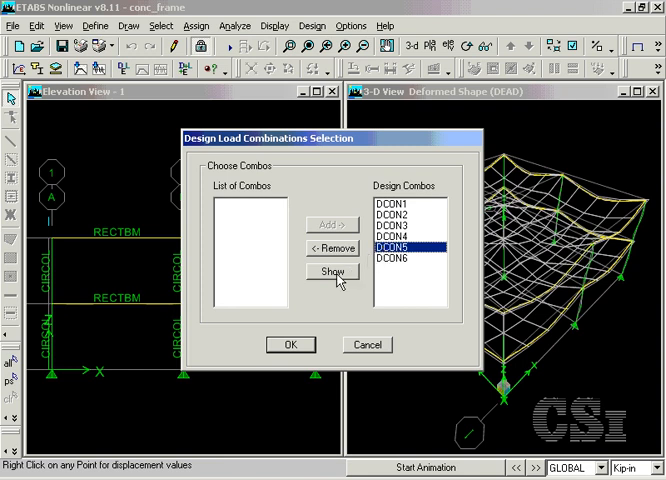
{"action": "left_click", "coordinate": [331, 271]}
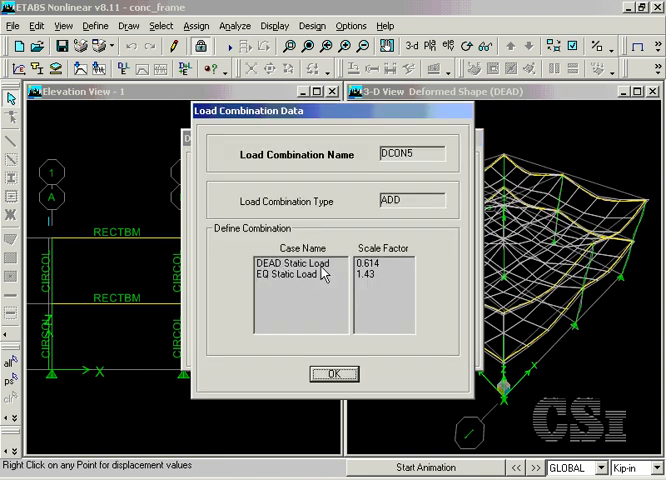
{"action": "mouse_move", "coordinate": [310, 289]}
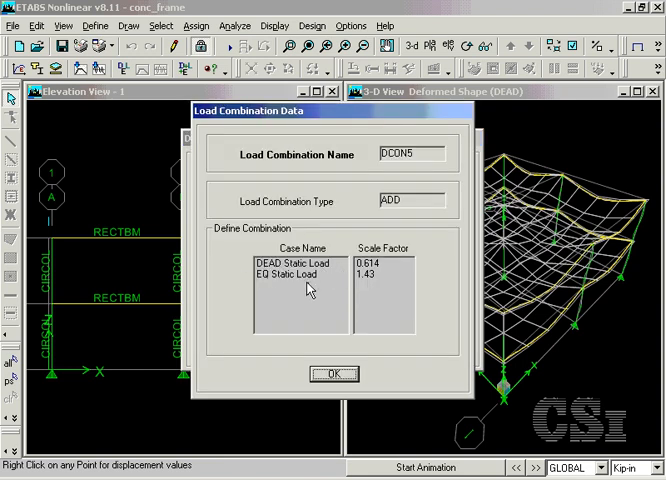
{"action": "left_click", "coordinate": [333, 373]}
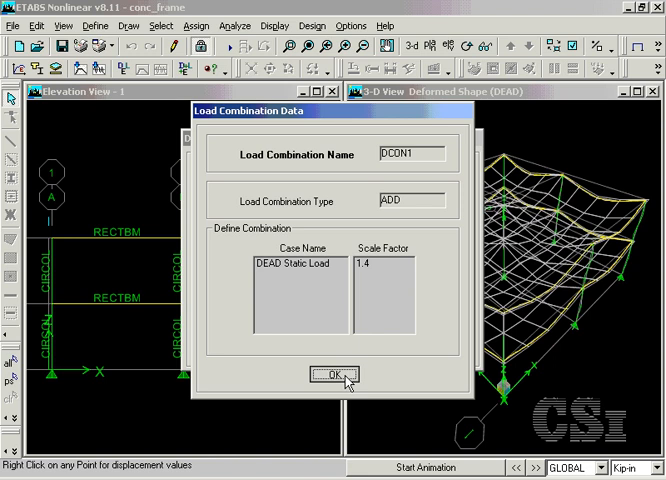
{"action": "left_click", "coordinate": [333, 375]}
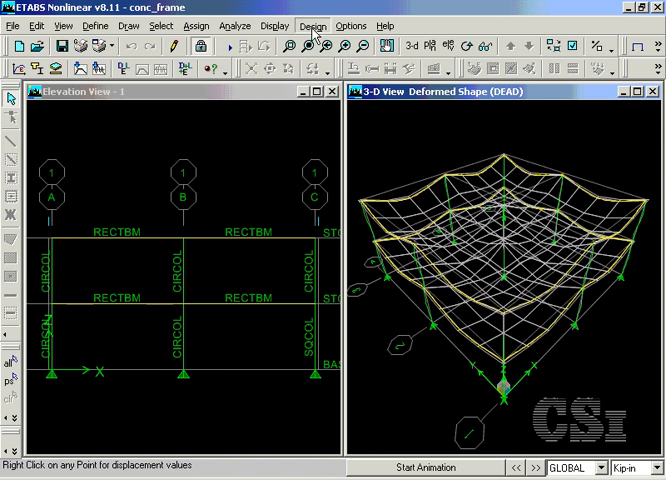
Start the concrete frame design check of the structure.
{"action": "left_click", "coordinate": [312, 26]}
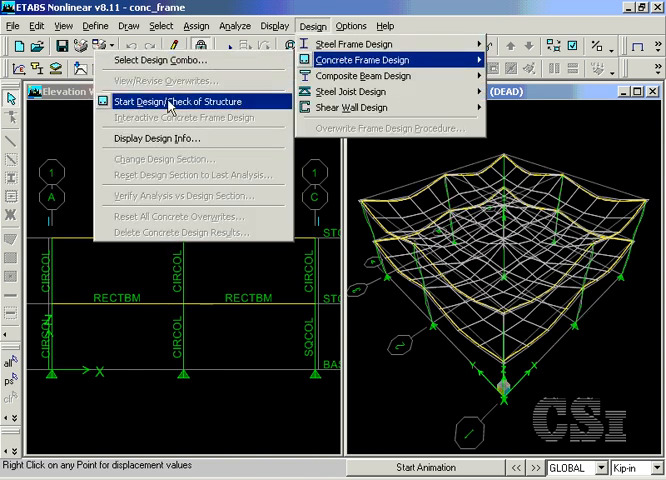
{"action": "left_click", "coordinate": [170, 101]}
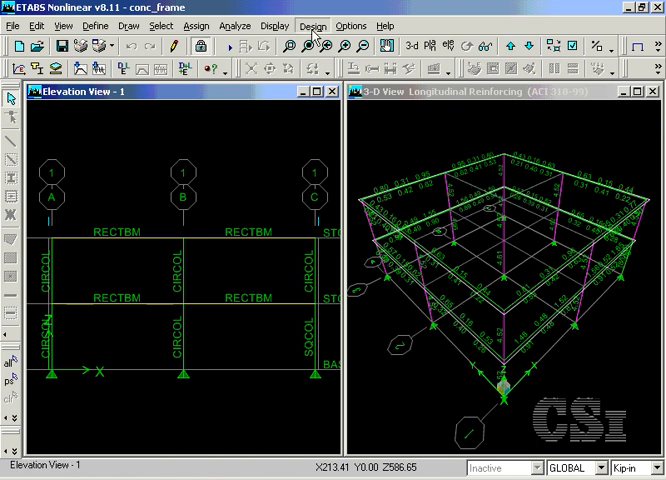
Display longitudinal reinforcing design output on the elevation view via Display Design Info.
{"action": "left_click", "coordinate": [312, 25]}
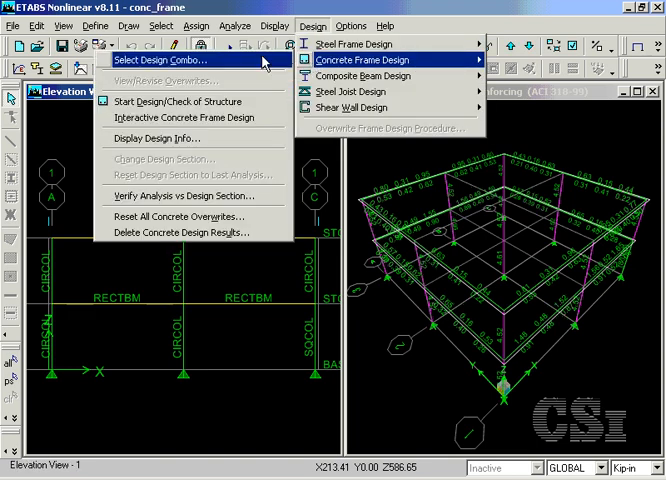
{"action": "mouse_move", "coordinate": [190, 138]}
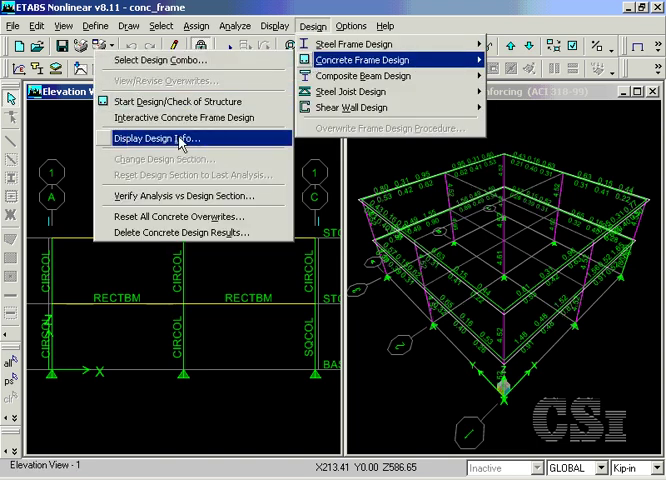
{"action": "left_click", "coordinate": [149, 138]}
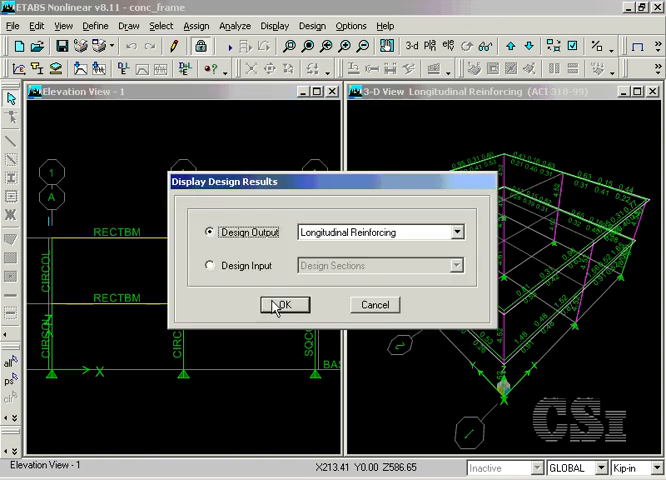
{"action": "left_click", "coordinate": [284, 305]}
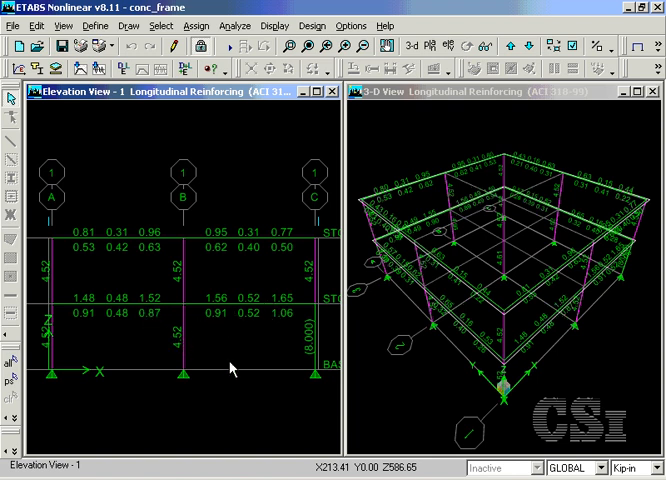
{"action": "mouse_move", "coordinate": [314, 361]}
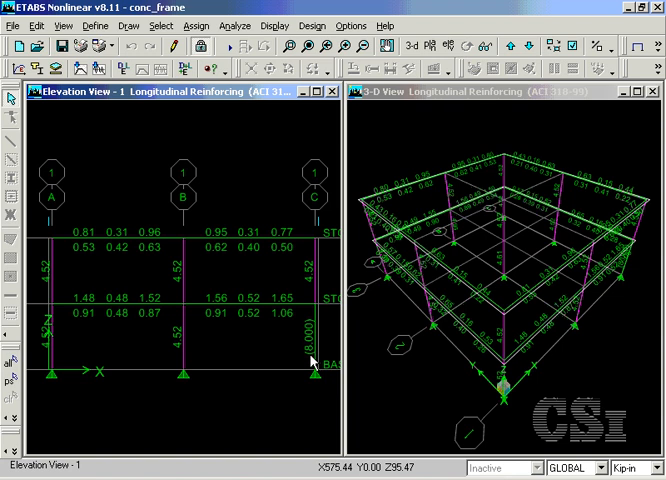
{"action": "mouse_move", "coordinate": [183, 337]}
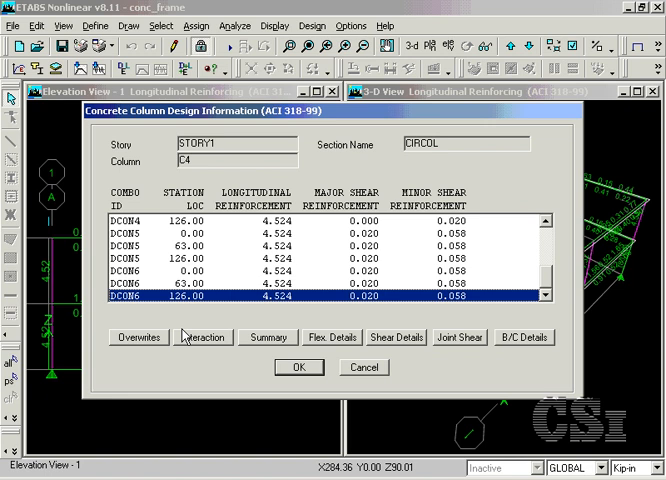
{"action": "mouse_move", "coordinate": [277, 310]}
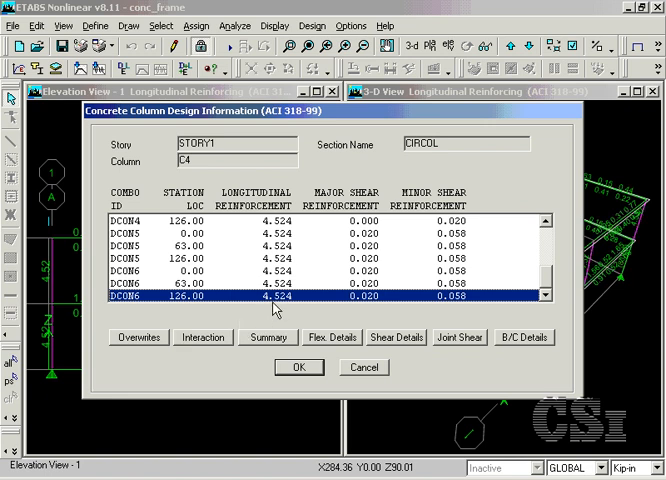
{"action": "mouse_move", "coordinate": [276, 310]}
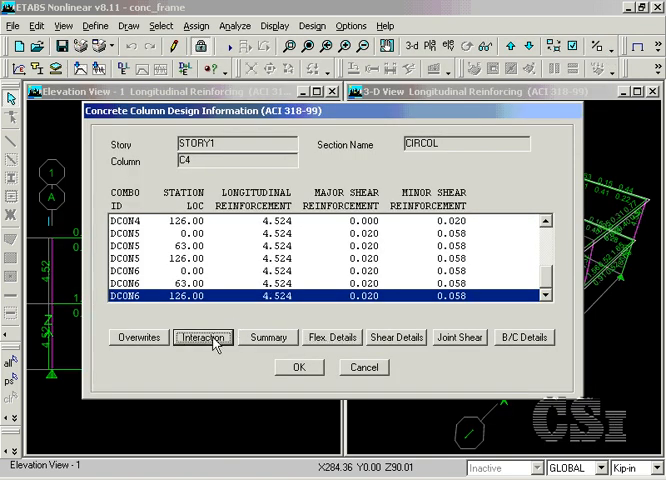
View column C4's CIRCOL interaction surface, rotate its plan angle, then close it.
{"action": "left_click", "coordinate": [202, 337]}
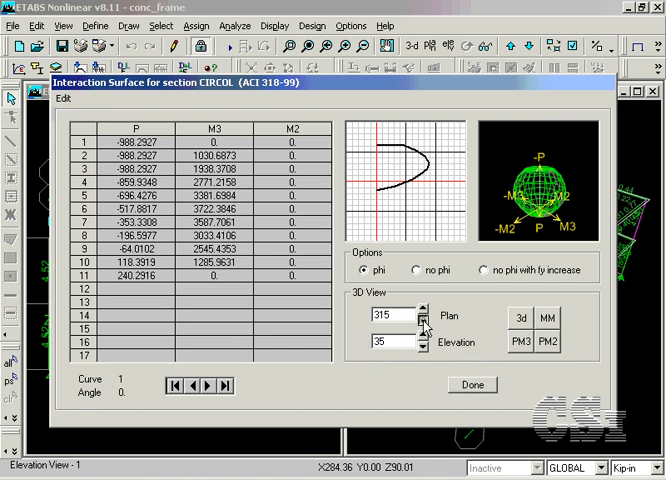
{"action": "left_click", "coordinate": [416, 318]}
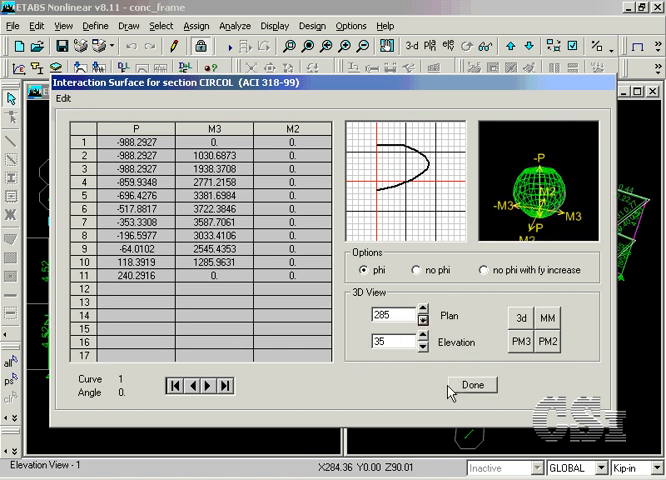
{"action": "left_click", "coordinate": [470, 384]}
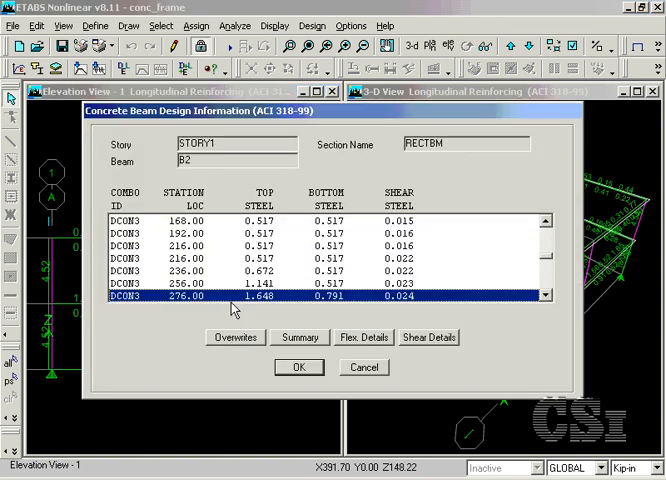
{"action": "mouse_move", "coordinate": [332, 305]}
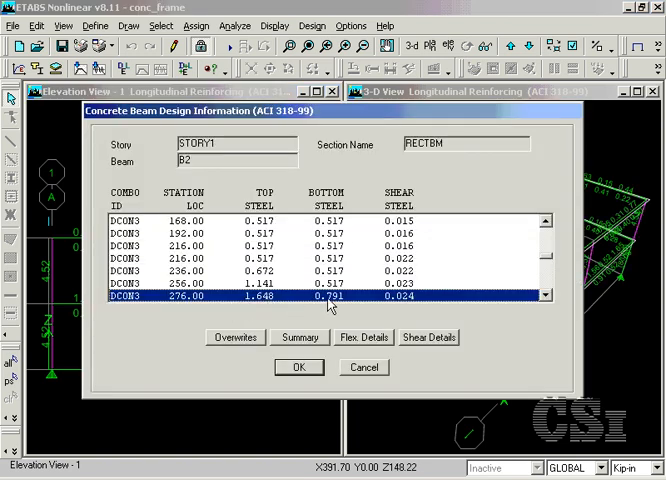
Open beam B2's detailed design summary report, then close the beam design information.
{"action": "left_click", "coordinate": [363, 337]}
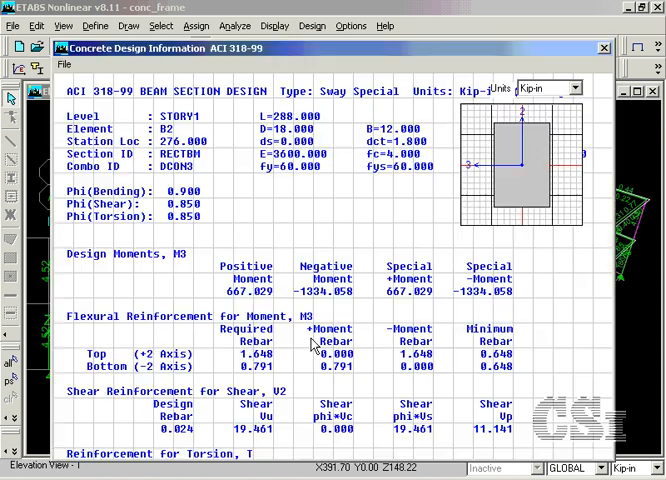
{"action": "mouse_move", "coordinate": [165, 280]}
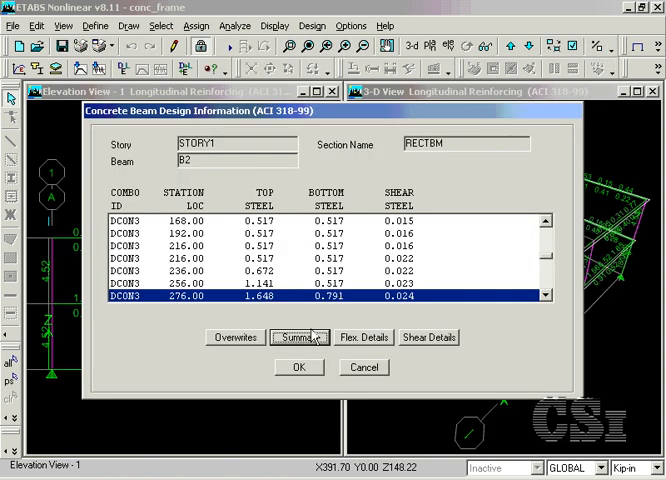
{"action": "left_click", "coordinate": [298, 367]}
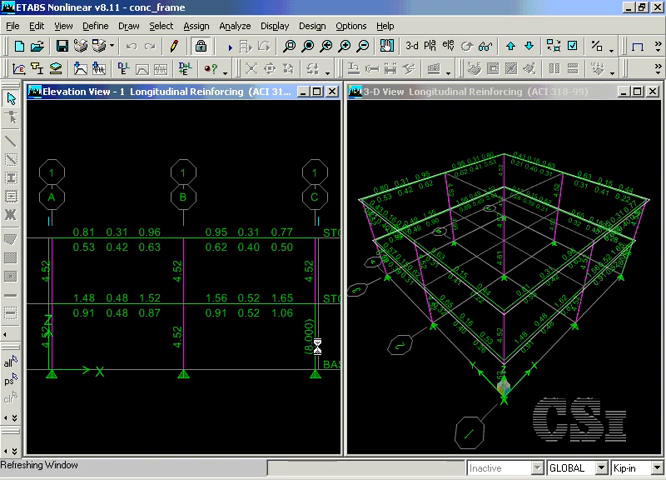
{"action": "mouse_move", "coordinate": [316, 341]}
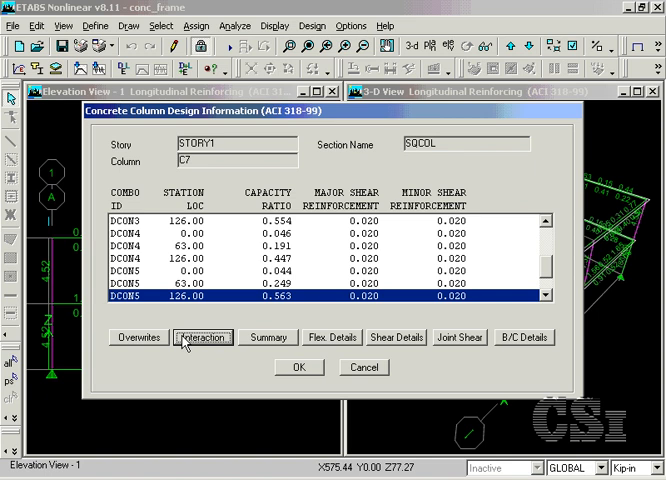
View column C7's SQCOL interaction surface, then close it with Done.
{"action": "left_click", "coordinate": [202, 337]}
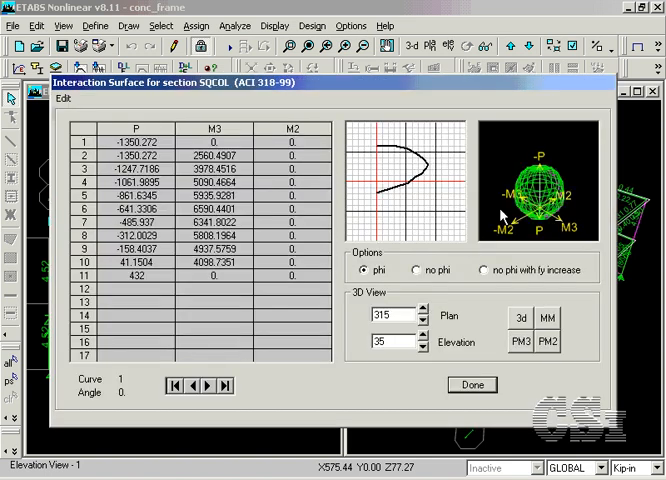
{"action": "mouse_move", "coordinate": [490, 320]}
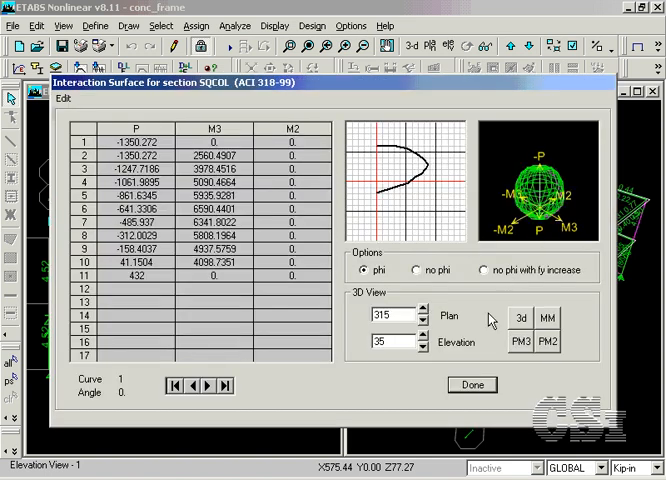
{"action": "left_click", "coordinate": [471, 385]}
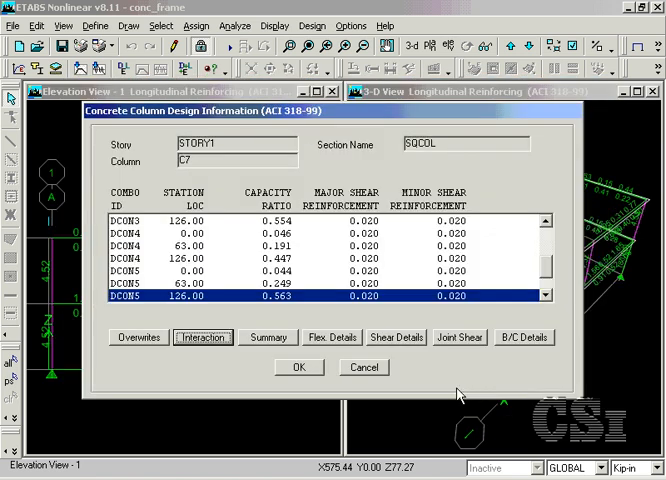